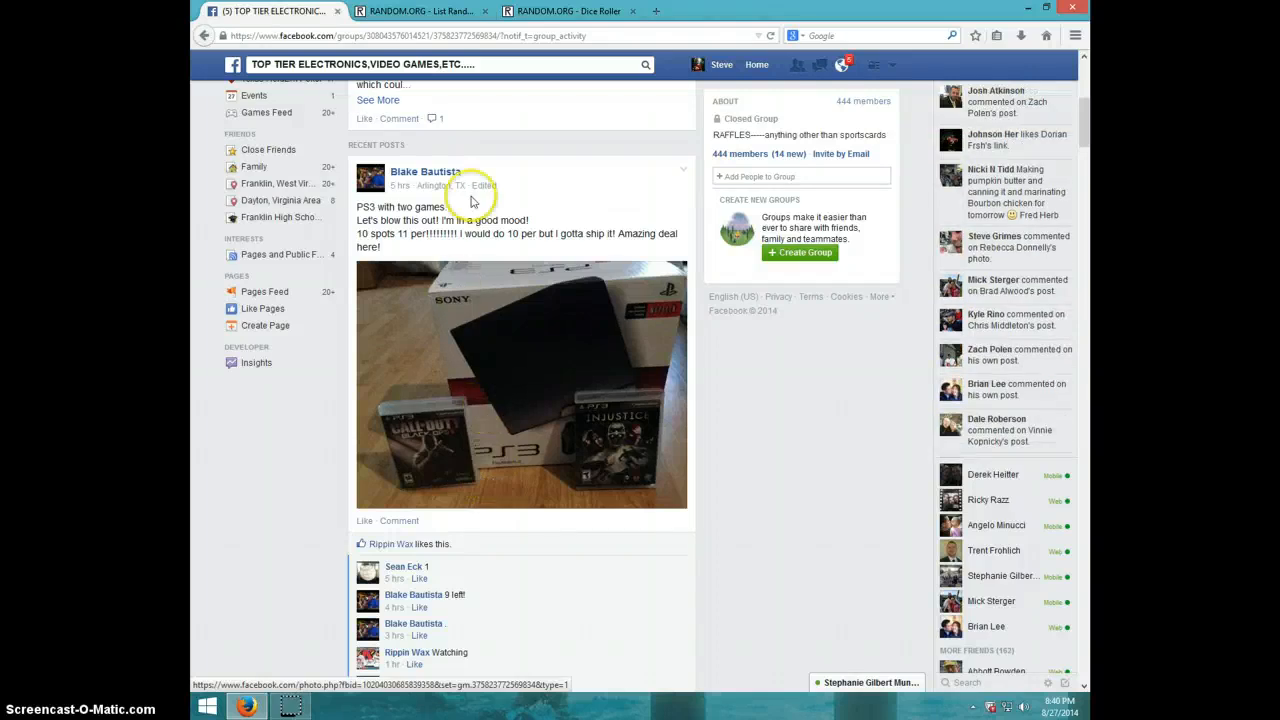
{"action": "mouse_move", "coordinate": [460, 450]}
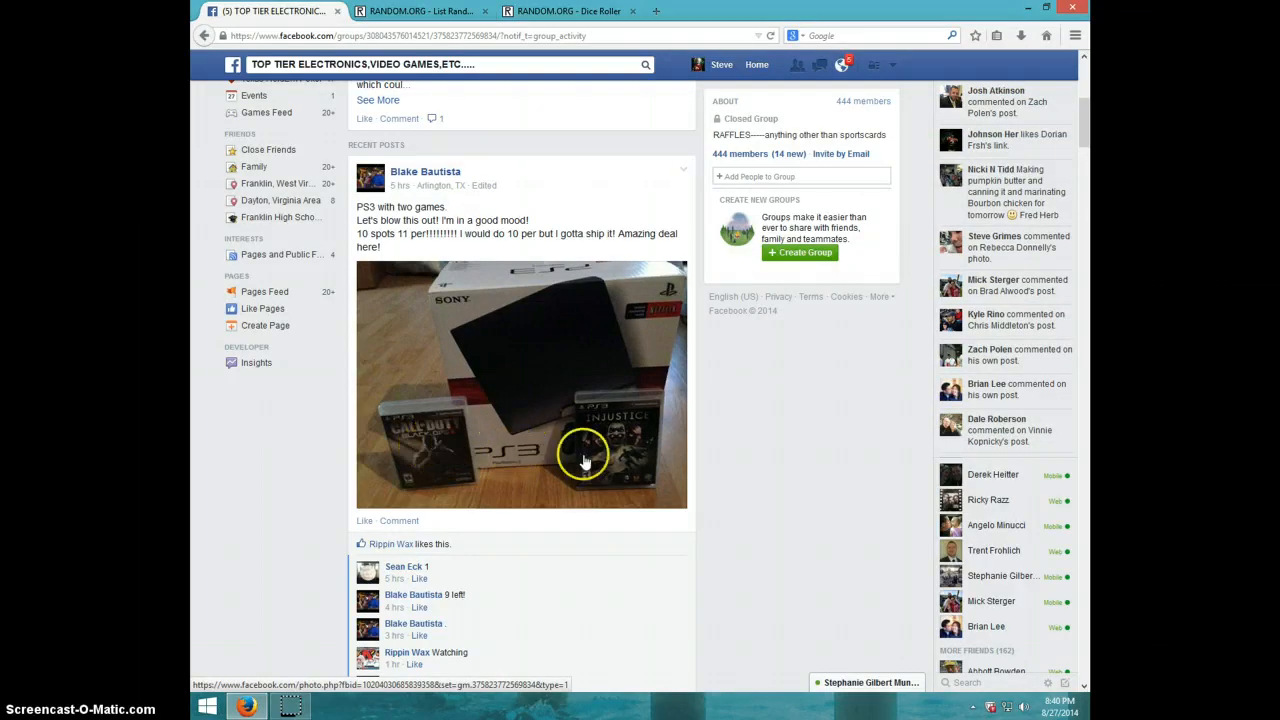
{"action": "mouse_move", "coordinate": [620, 448]}
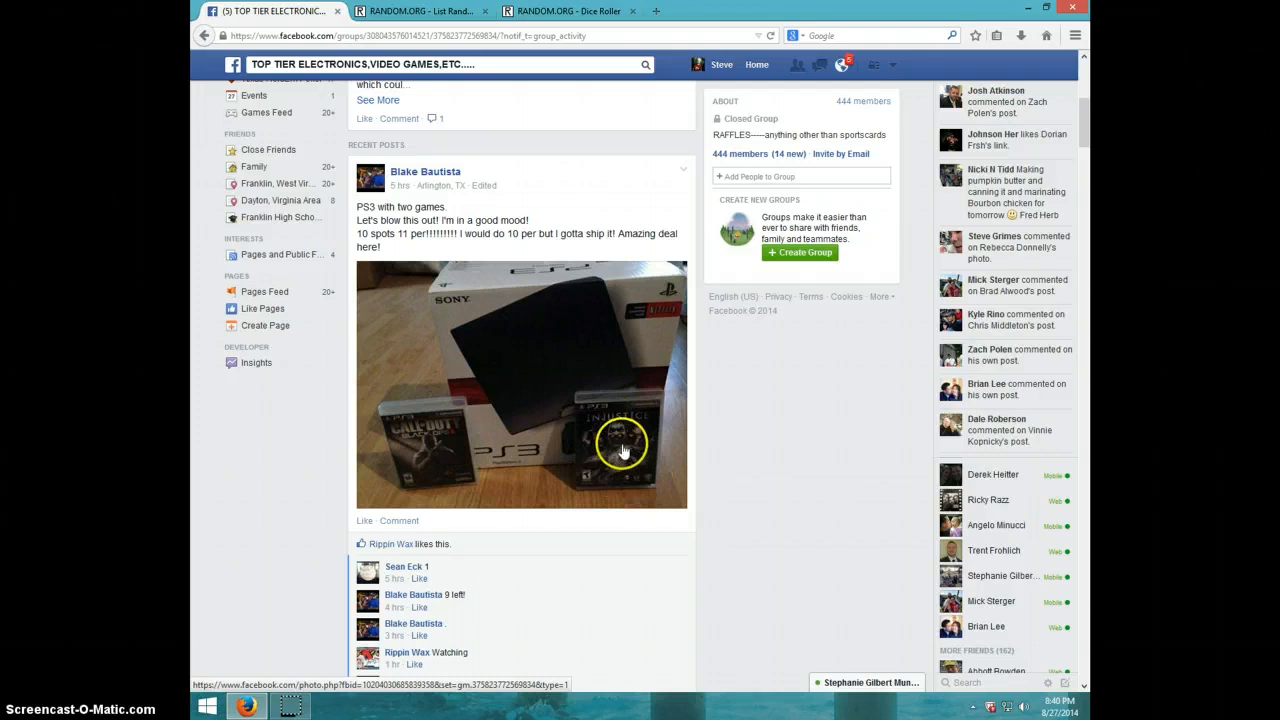
{"action": "mouse_move", "coordinate": [590, 445]}
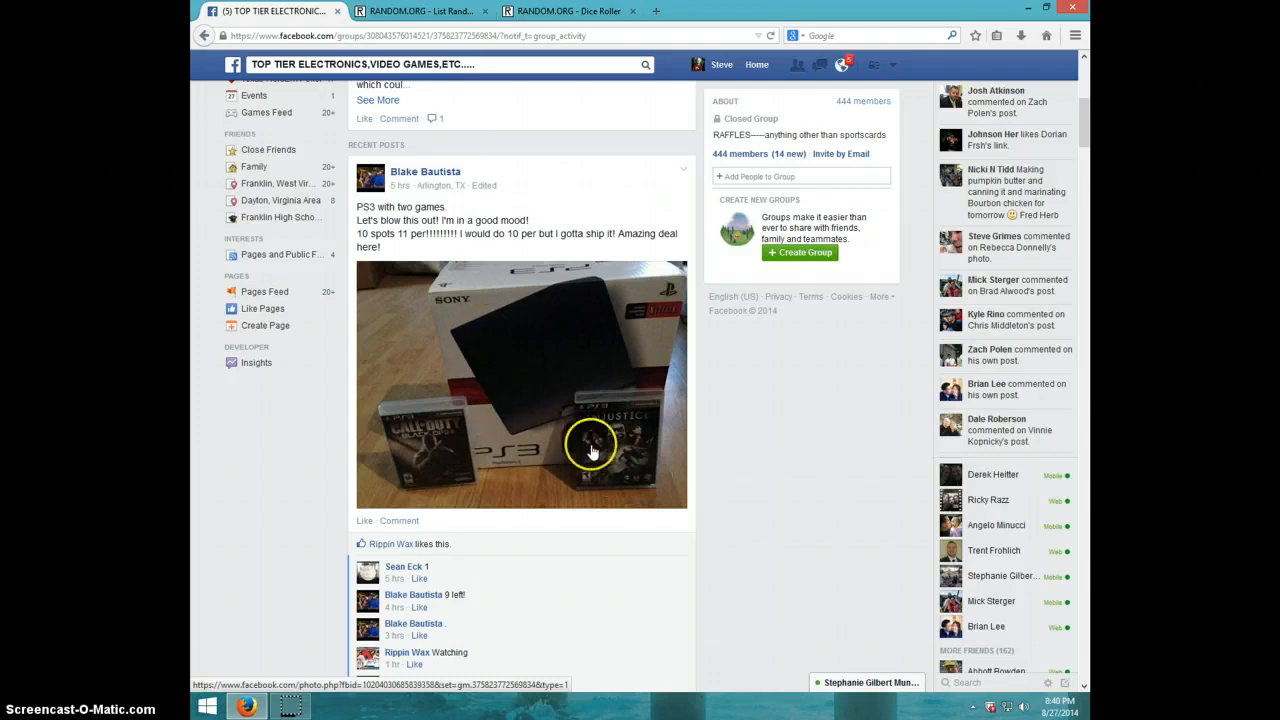
Step: Scroll through the PS3 raffle post's comments, collapse the admin chat, and check the clock
{"action": "scroll", "scroll_direction": "down", "scroll_amount": 3}
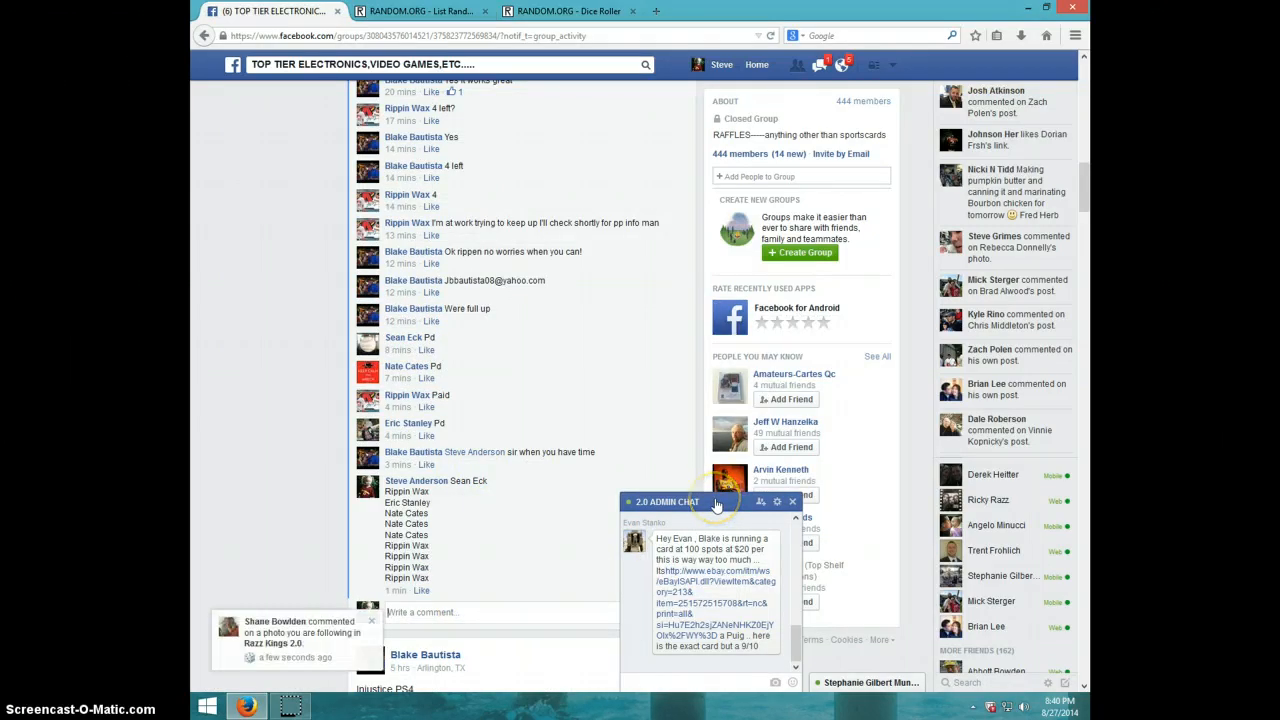
{"action": "left_click", "coordinate": [792, 501]}
{"action": "type", "text": "LIVE"}
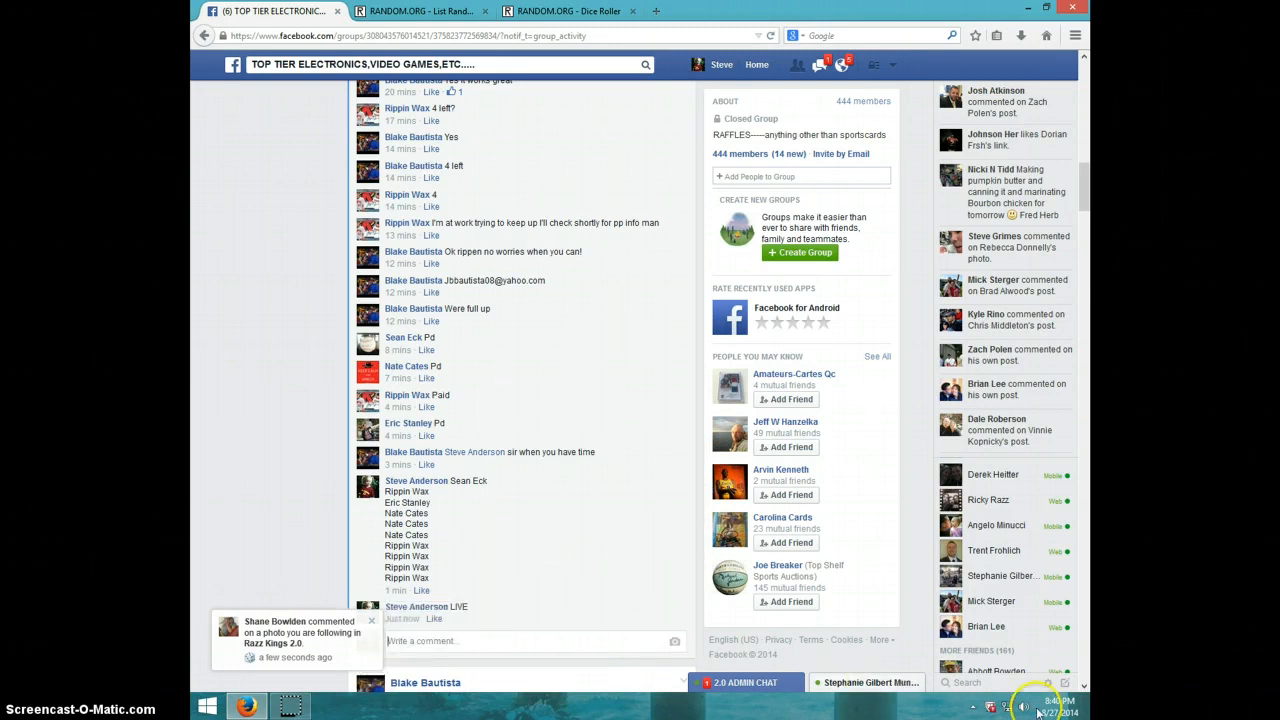
{"action": "left_click", "coordinate": [1043, 707]}
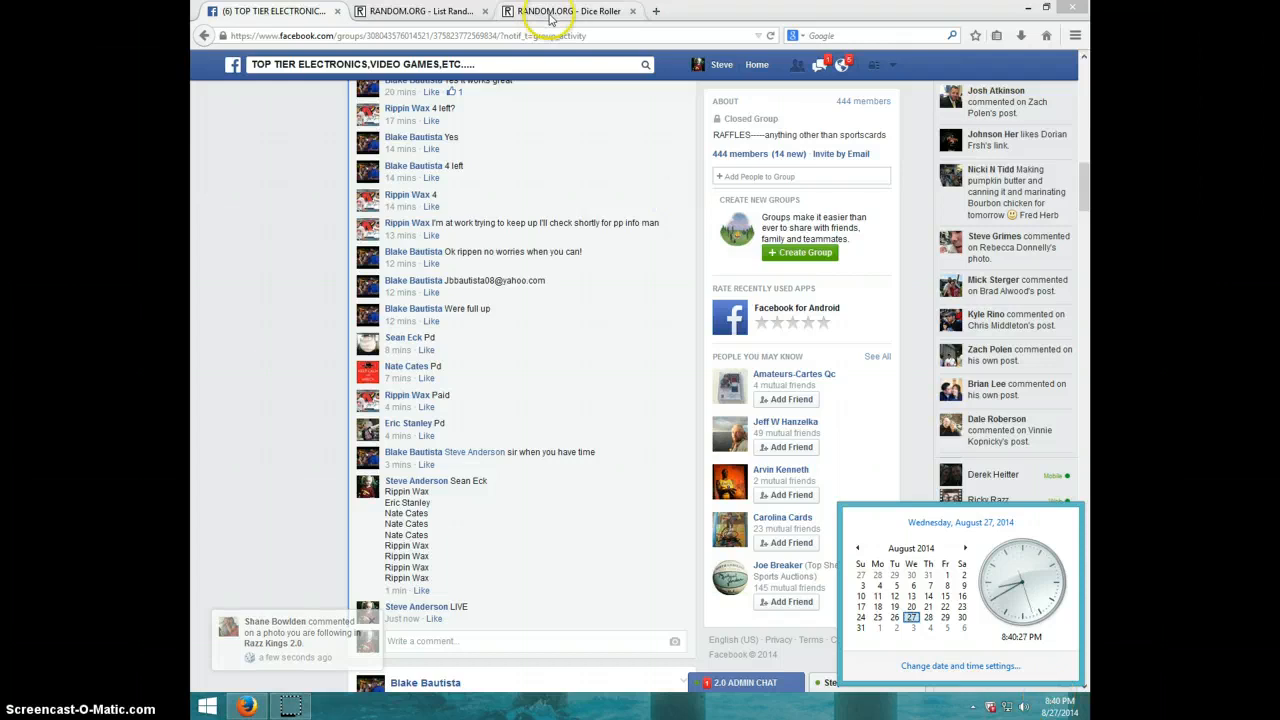
Step: Roll the two dice twice on the Dice Roller, then return to the ten-name List Randomizer
{"action": "left_click", "coordinate": [545, 11]}
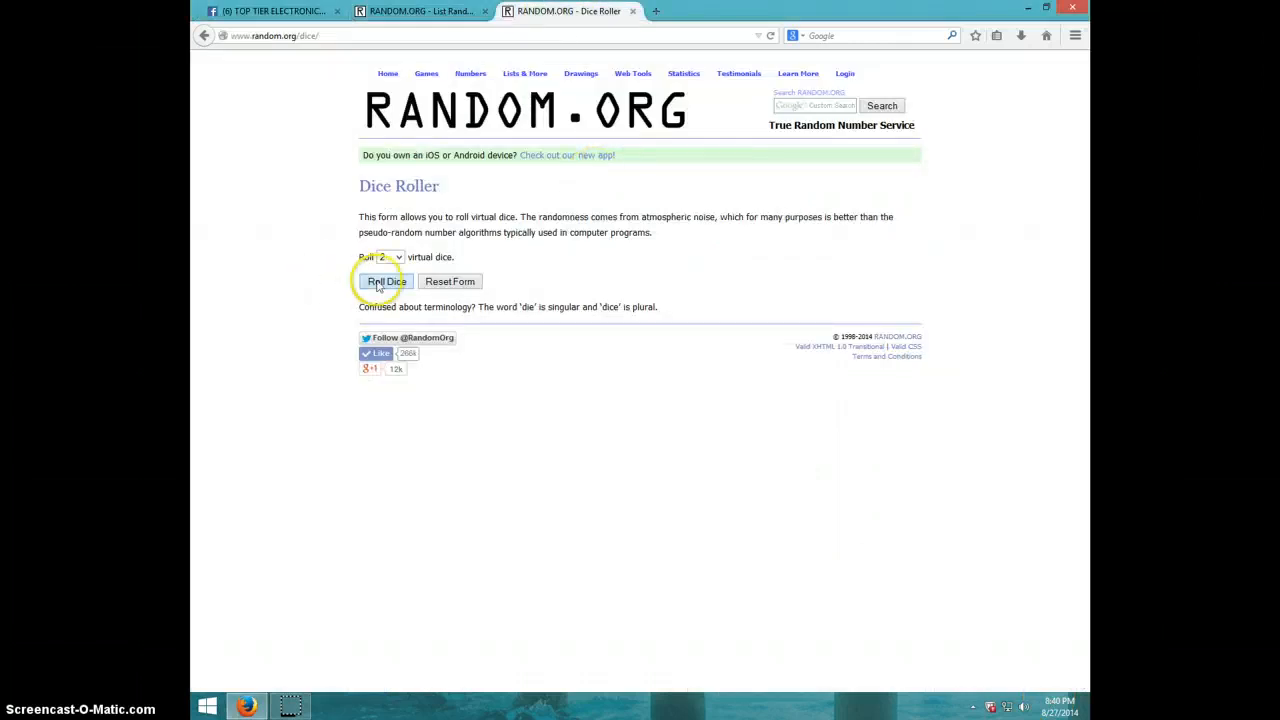
{"action": "left_click", "coordinate": [385, 281]}
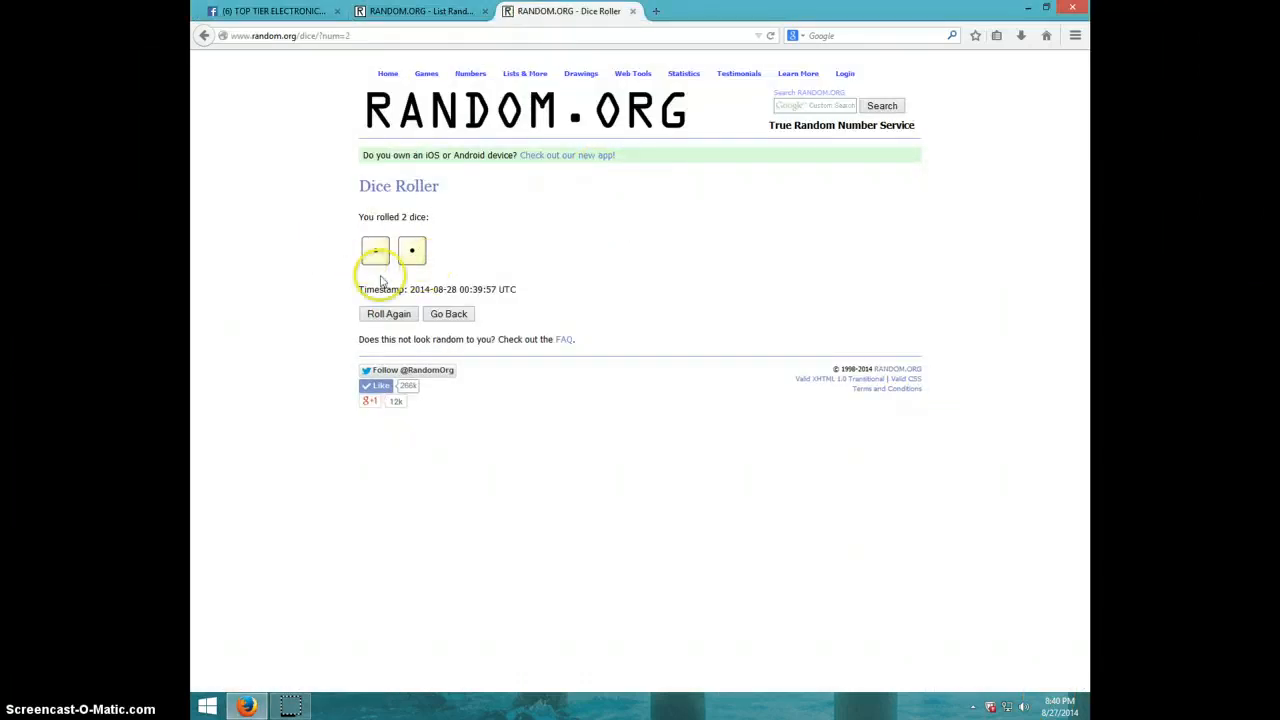
{"action": "left_click", "coordinate": [388, 313]}
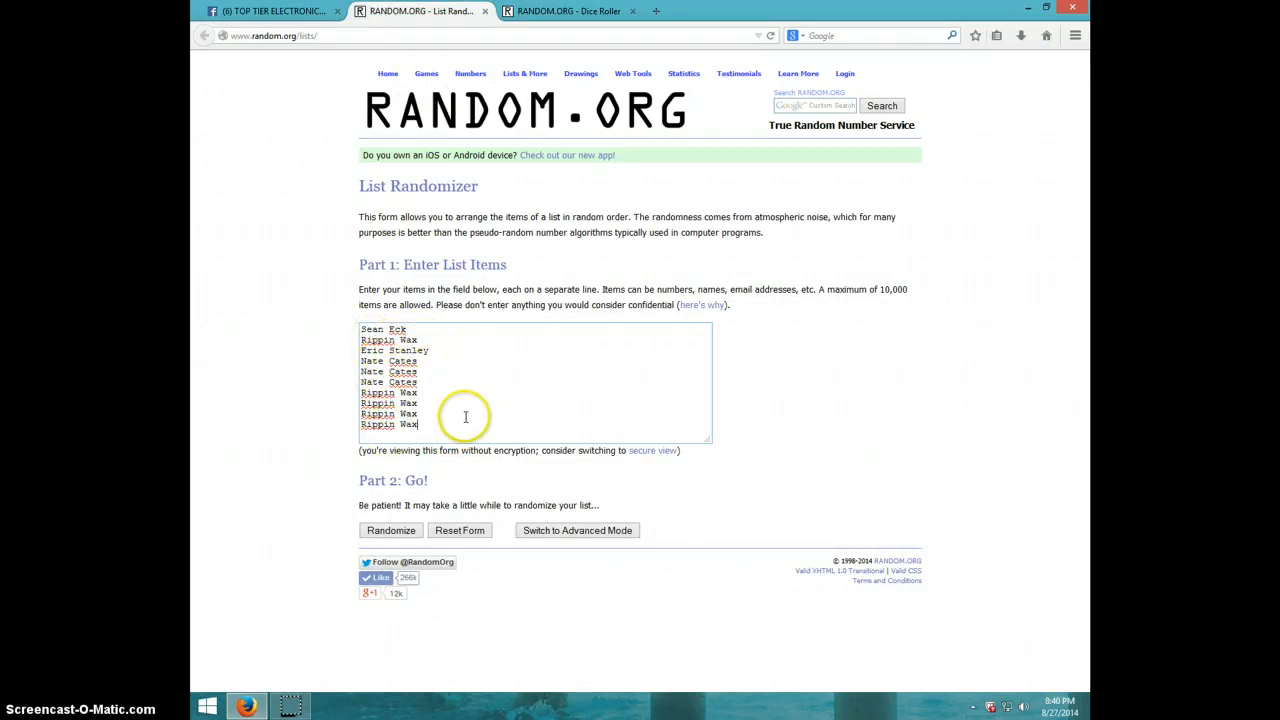
{"action": "left_click", "coordinate": [568, 11]}
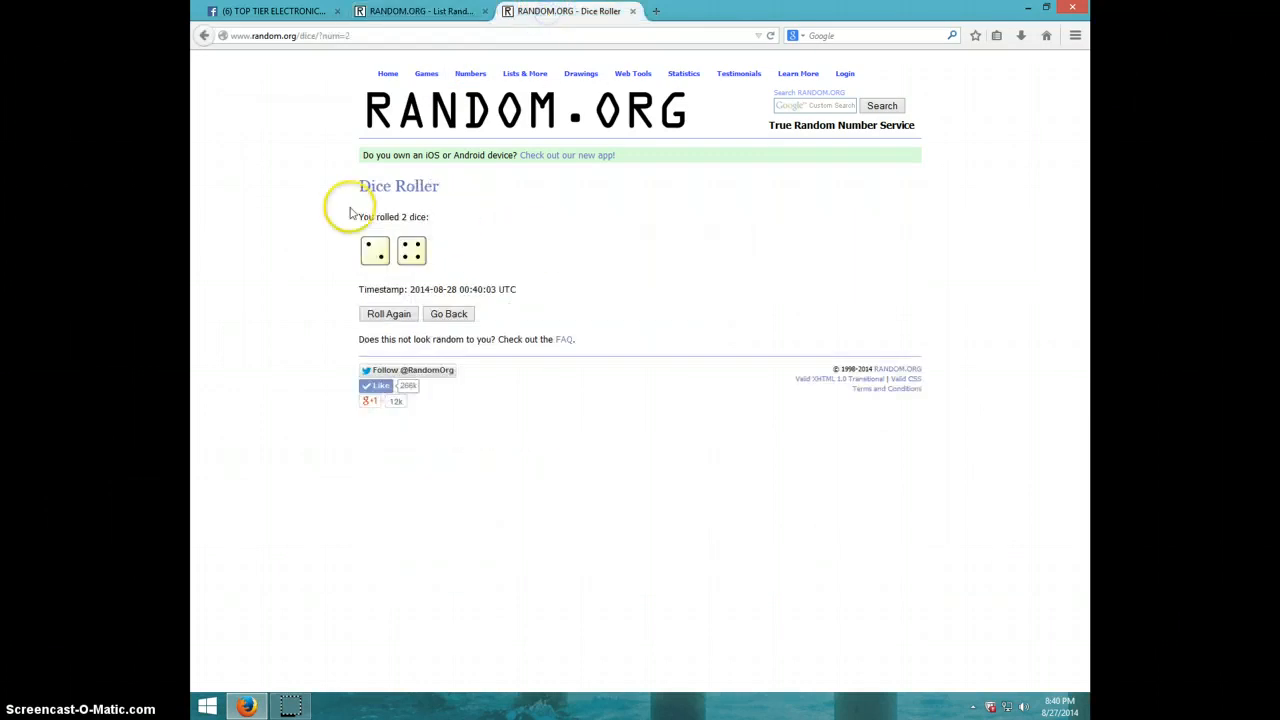
{"action": "left_click", "coordinate": [420, 11]}
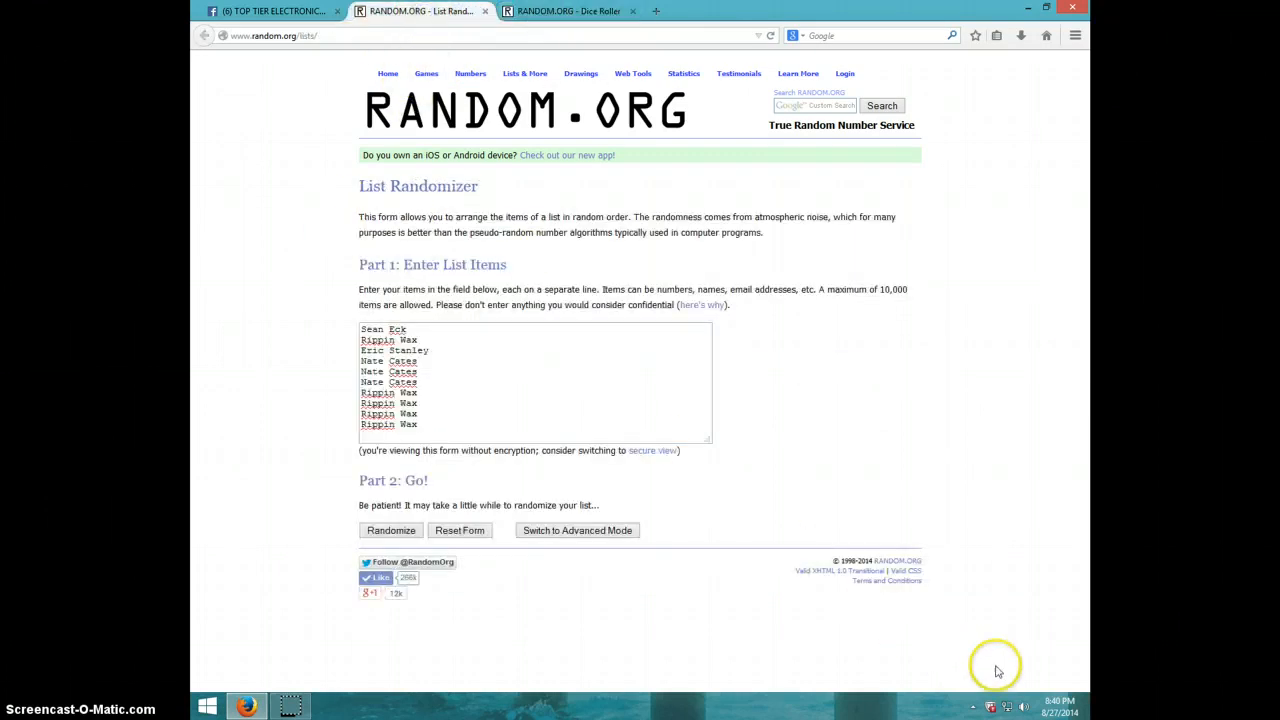
{"action": "left_click", "coordinate": [1058, 705]}
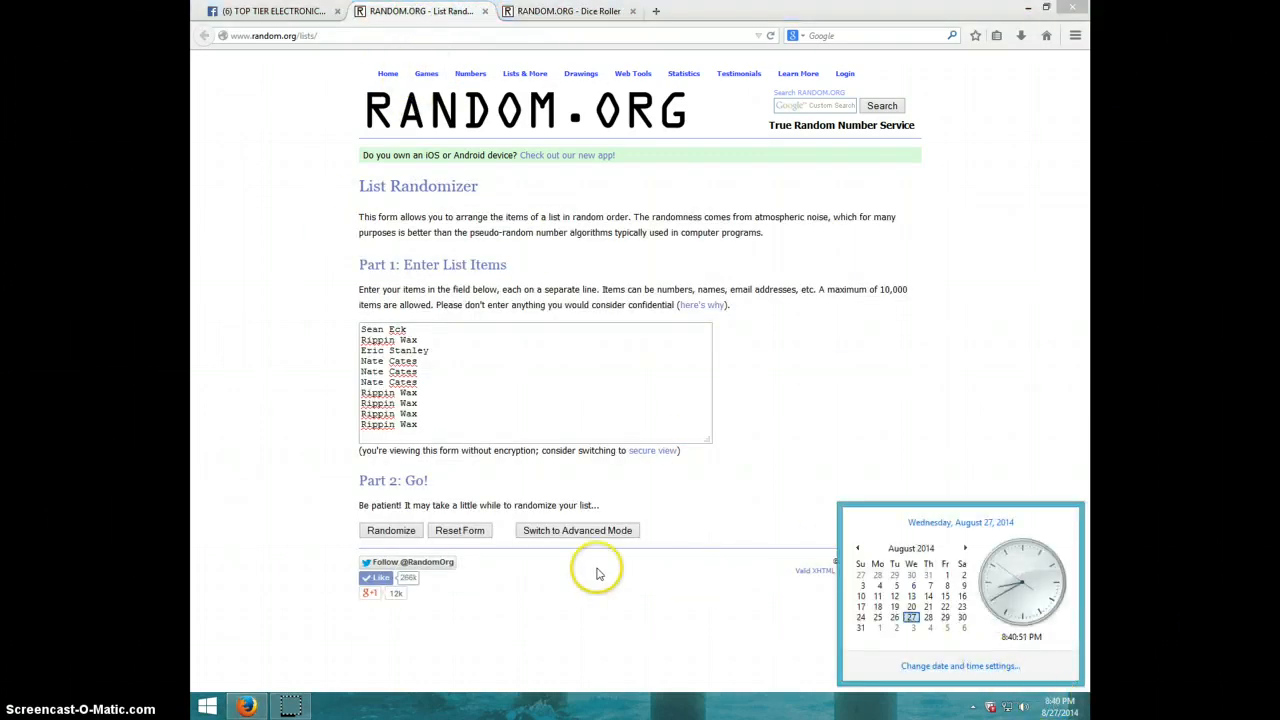
Step: Randomize the ten-entrant list and keep shuffling it through the fifth pass
{"action": "left_click", "coordinate": [390, 530]}
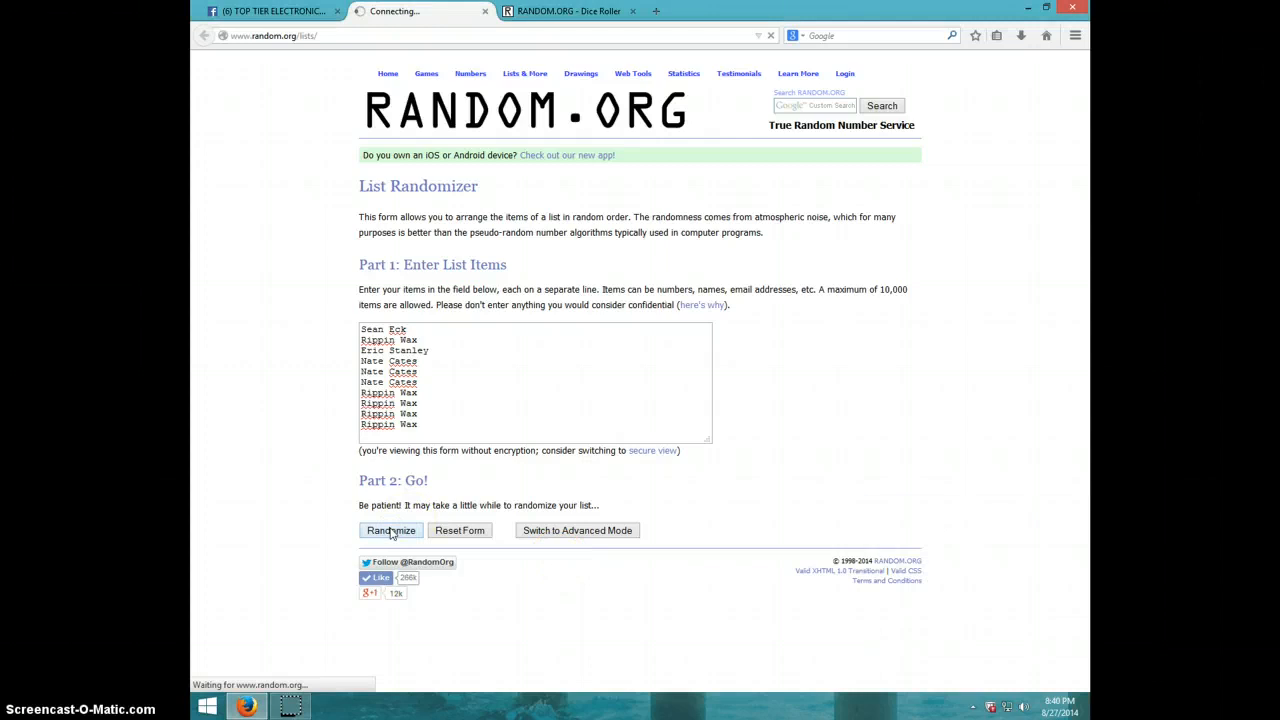
{"action": "left_click", "coordinate": [390, 530]}
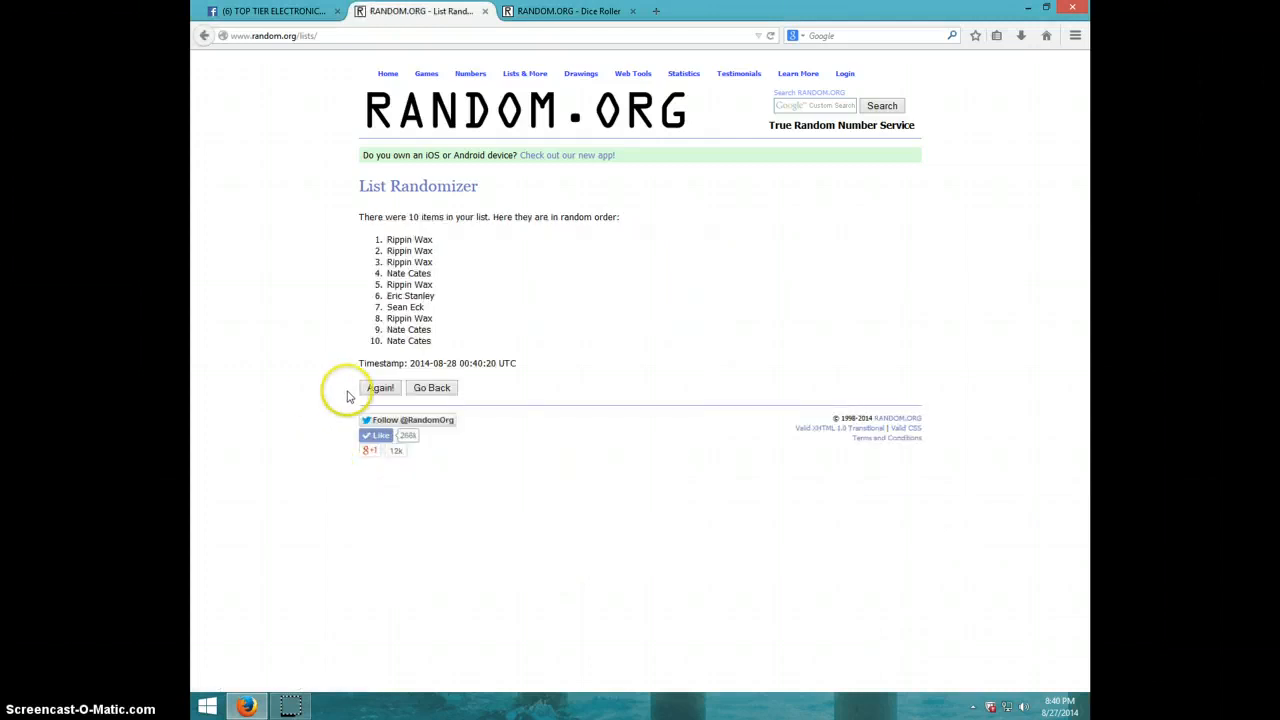
{"action": "left_click", "coordinate": [380, 388]}
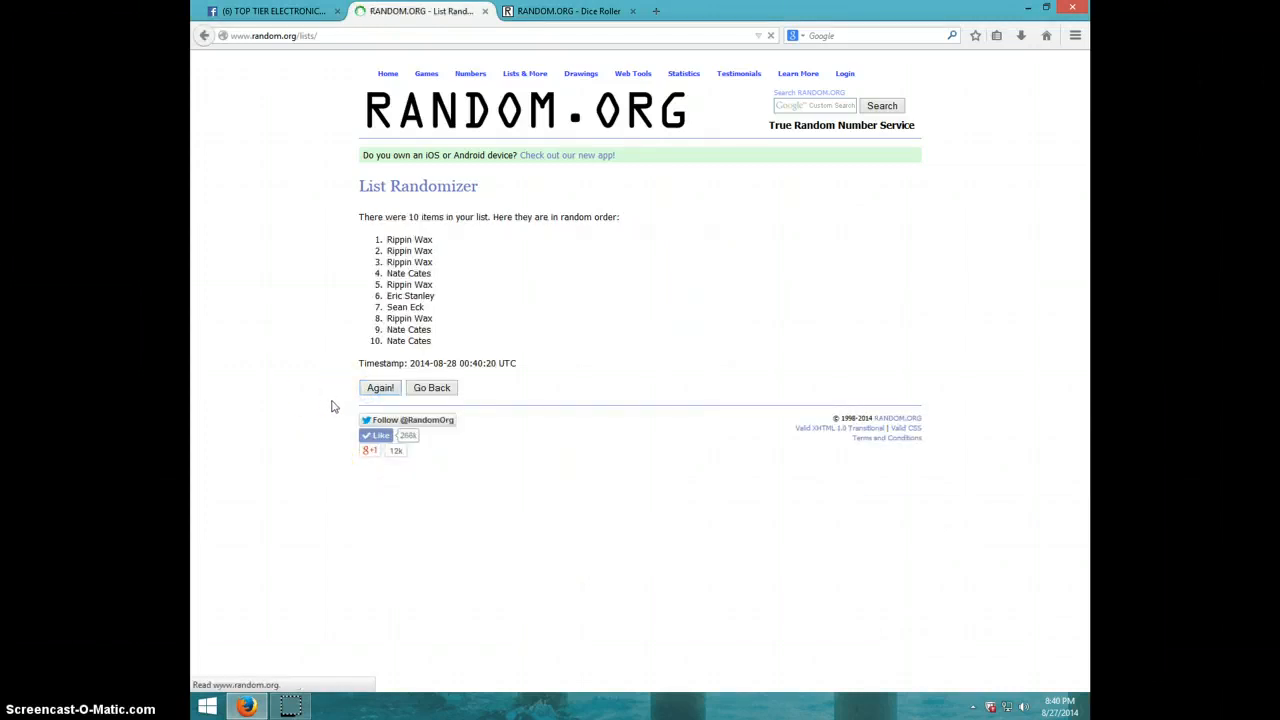
{"action": "left_click", "coordinate": [380, 388]}
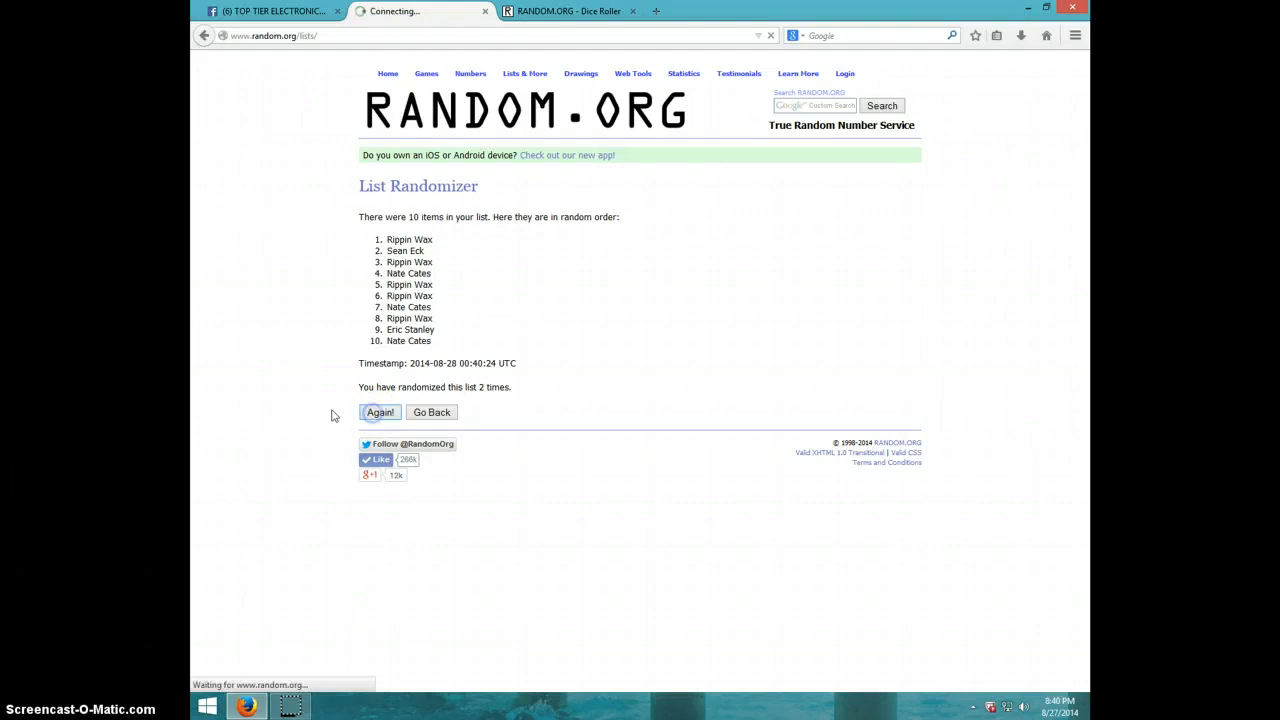
{"action": "left_click", "coordinate": [380, 412]}
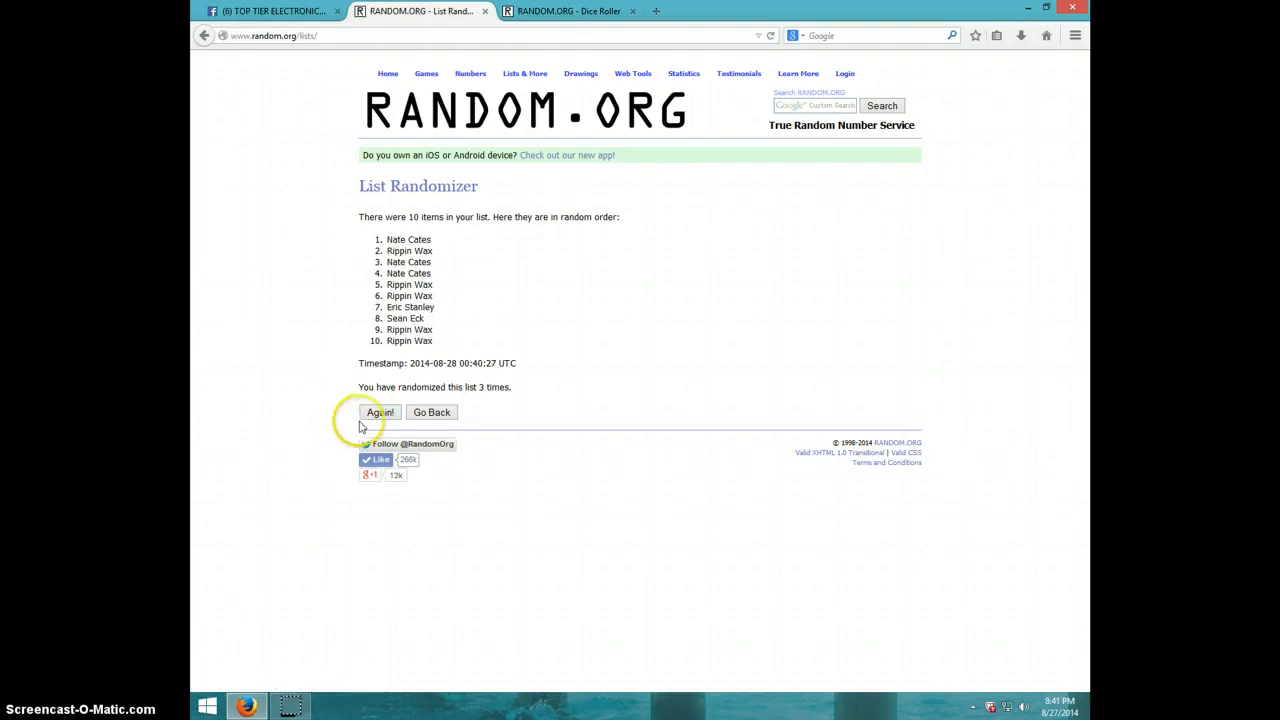
{"action": "left_click", "coordinate": [380, 412]}
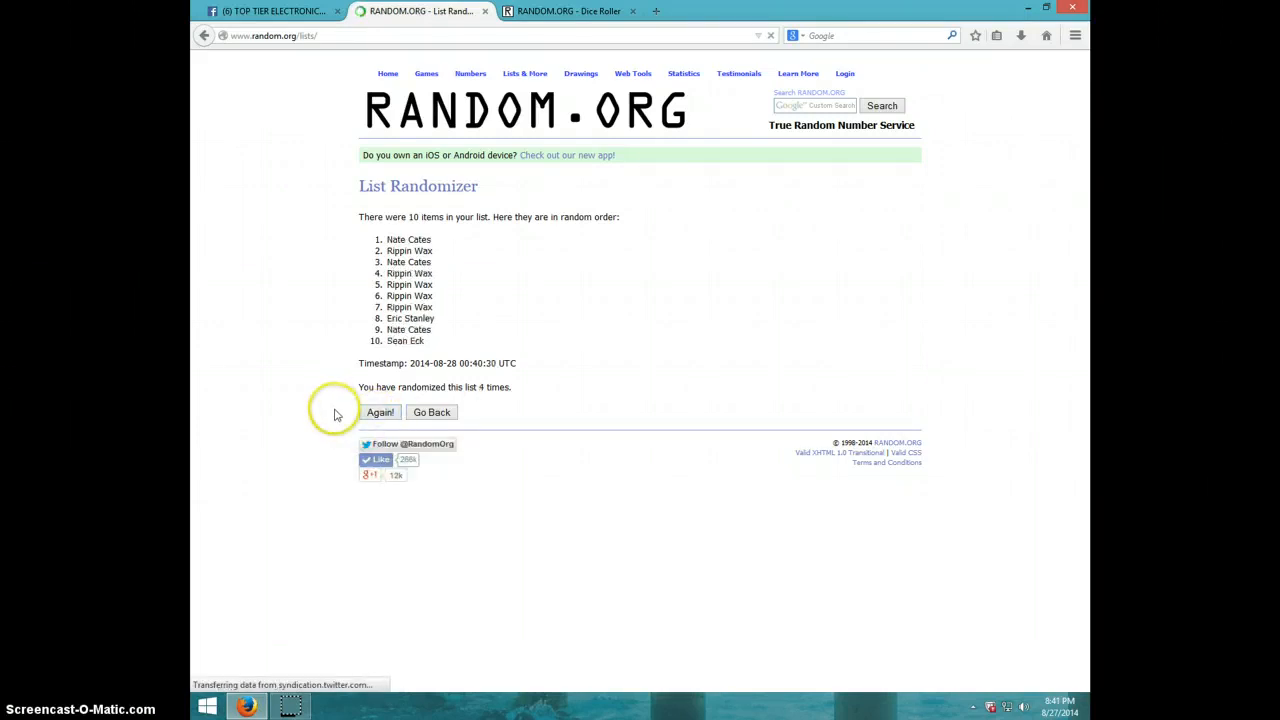
{"action": "left_click", "coordinate": [380, 412]}
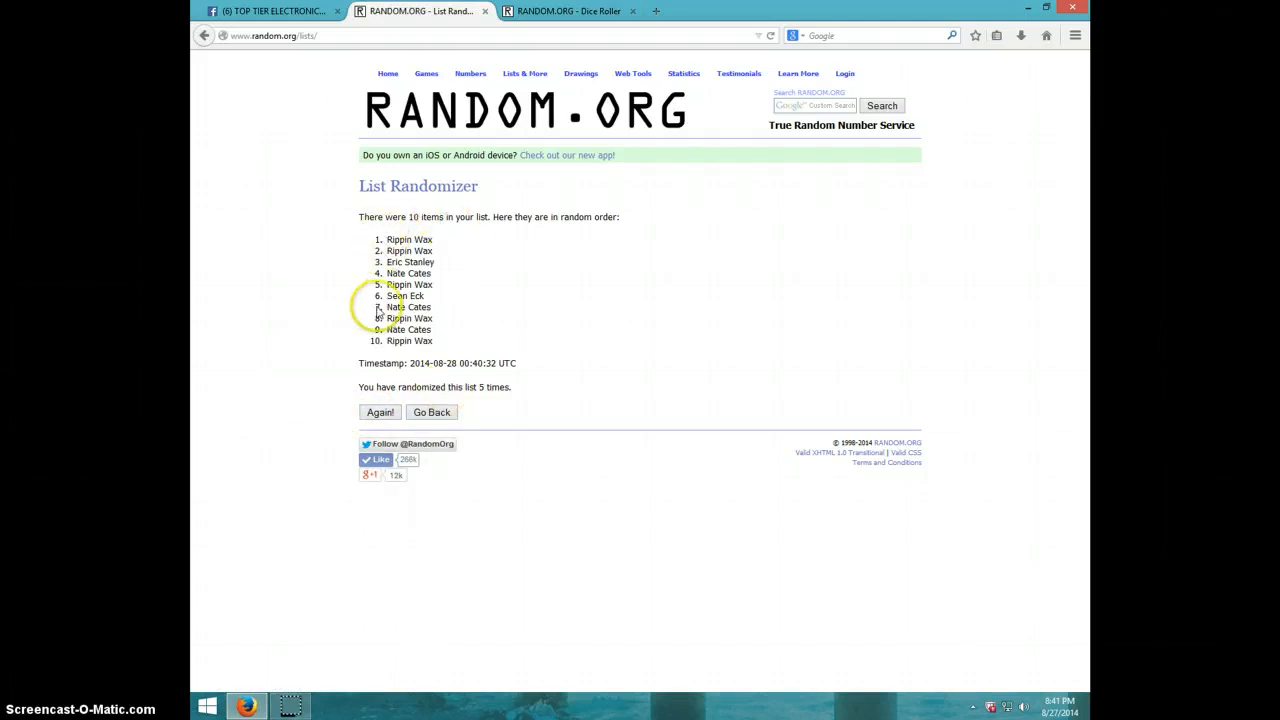
{"action": "mouse_move", "coordinate": [483, 234]}
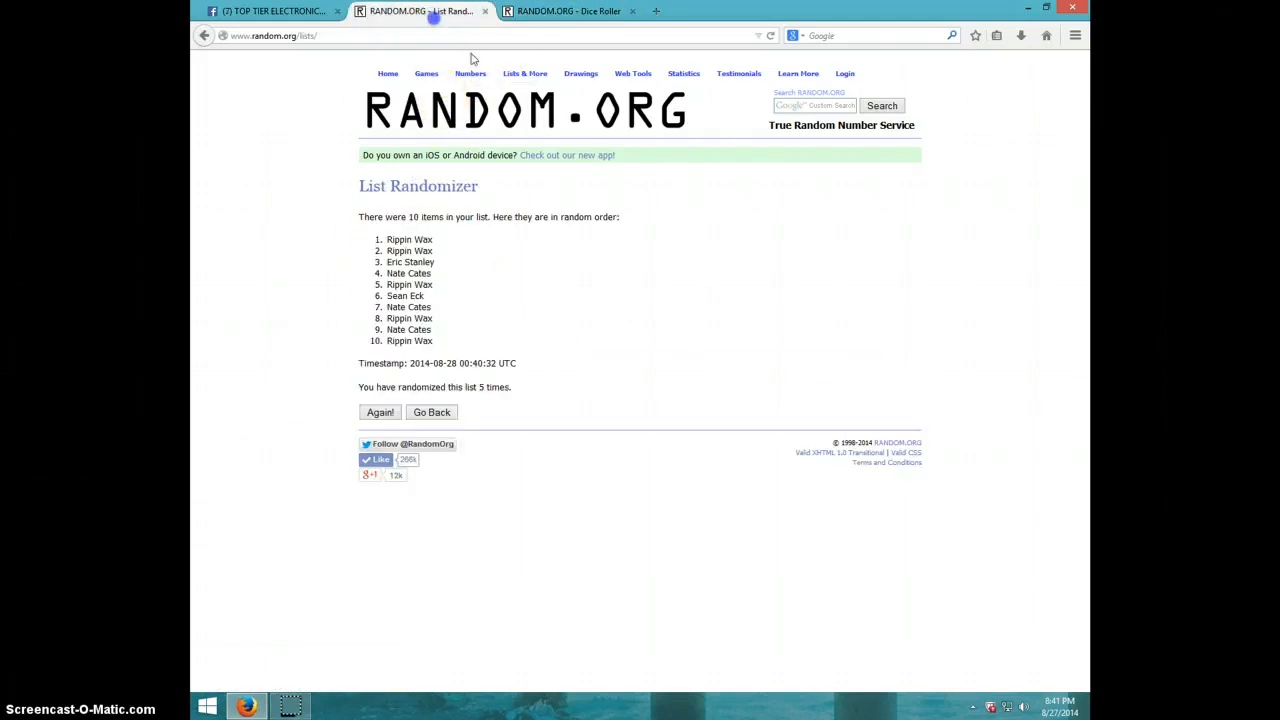
Step: Finish the sixth shuffle, recheck the dice result, and return to the timestamped list
{"action": "left_click", "coordinate": [1057, 708]}
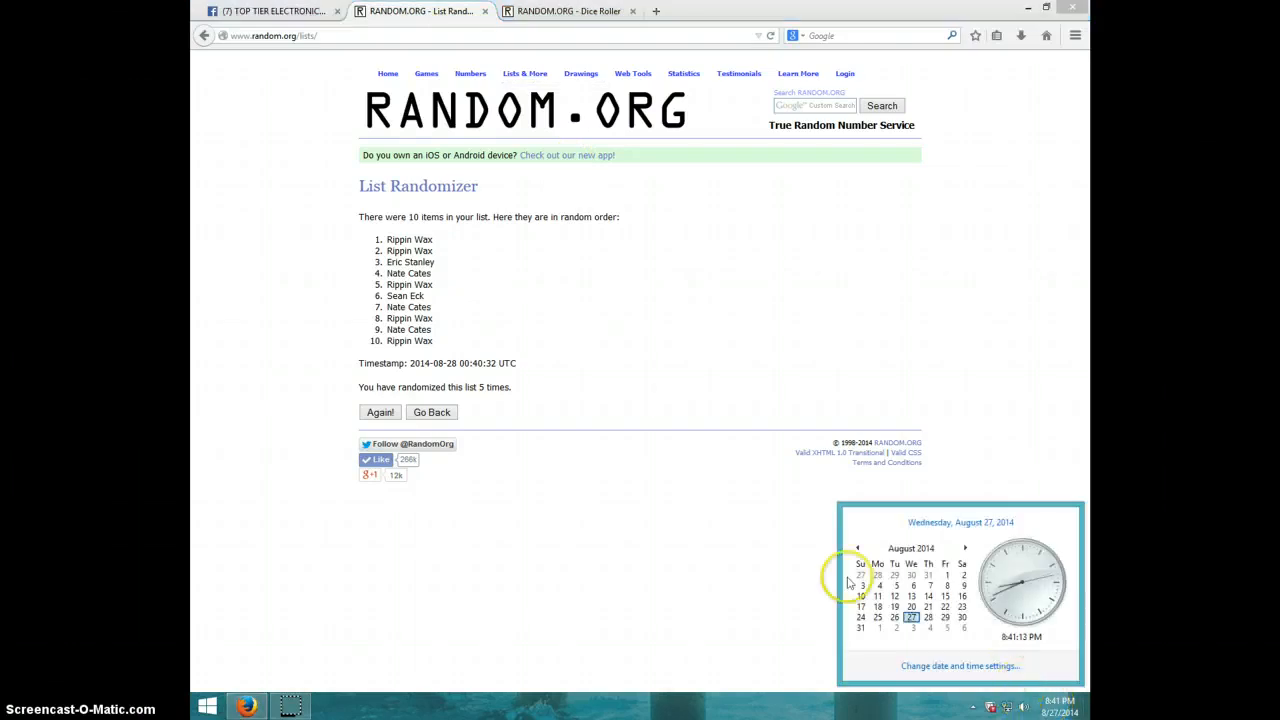
{"action": "mouse_move", "coordinate": [370, 417]}
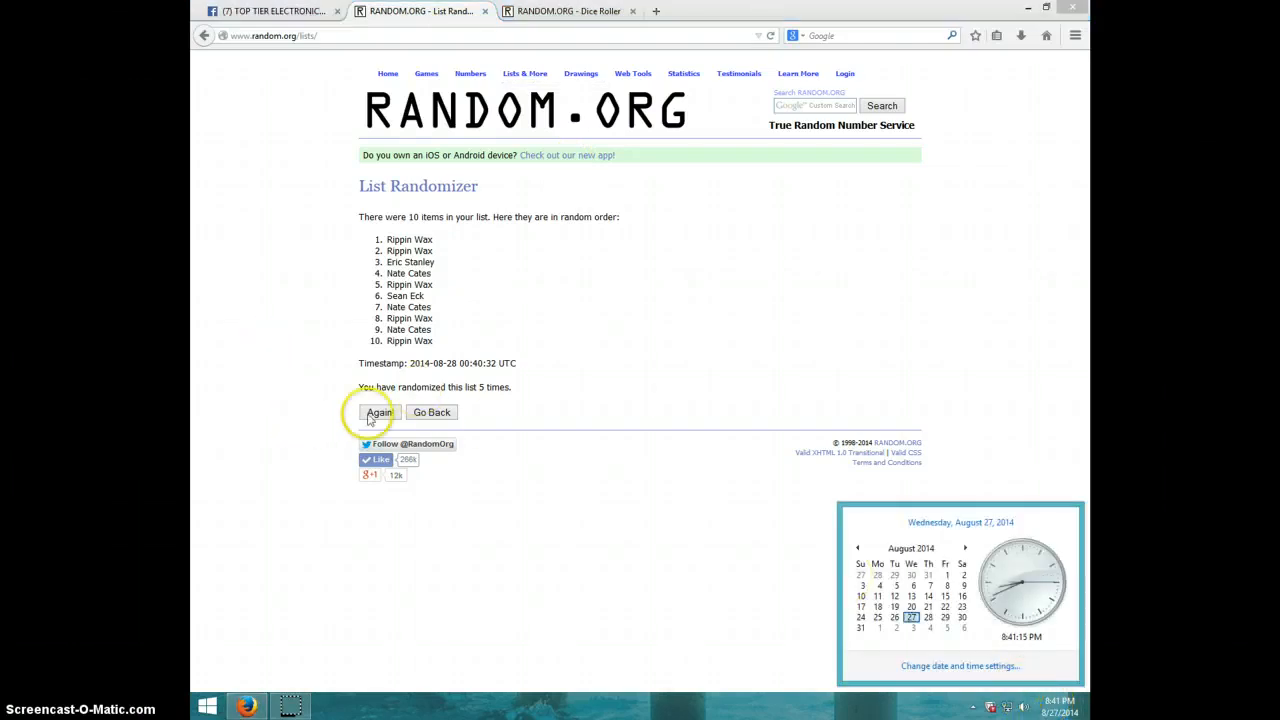
{"action": "left_click", "coordinate": [379, 412]}
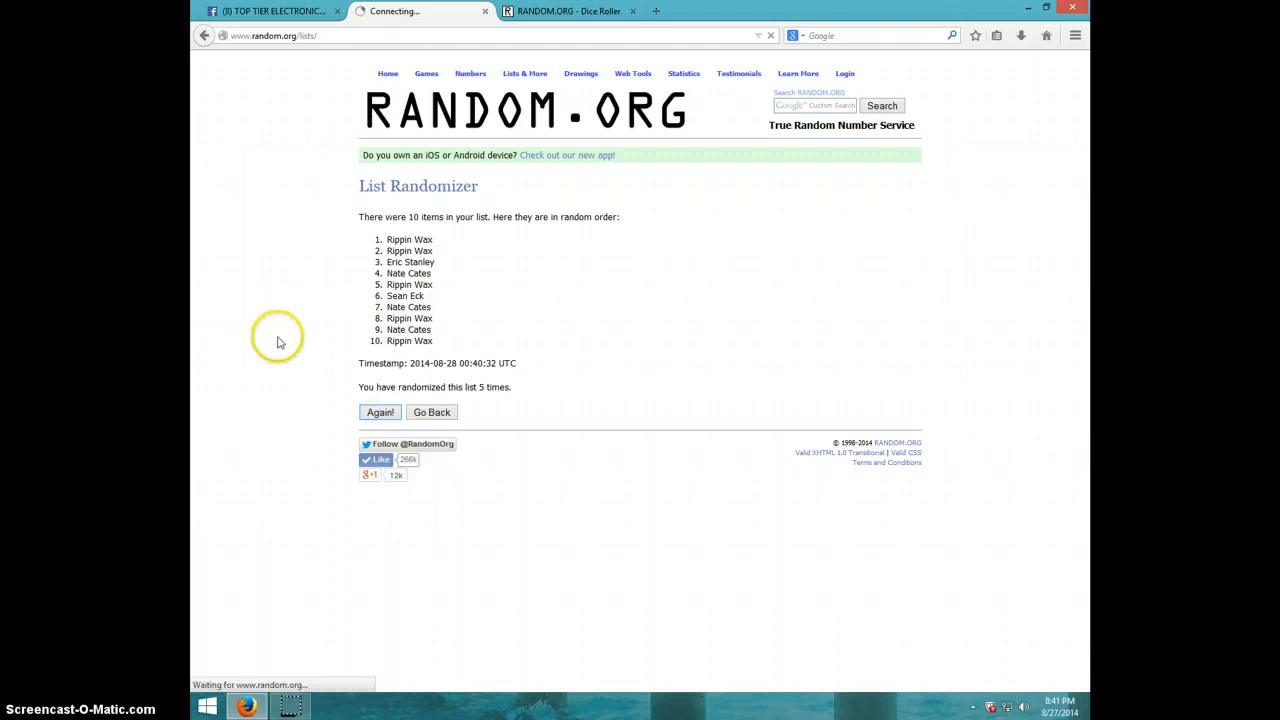
{"action": "left_click", "coordinate": [380, 412]}
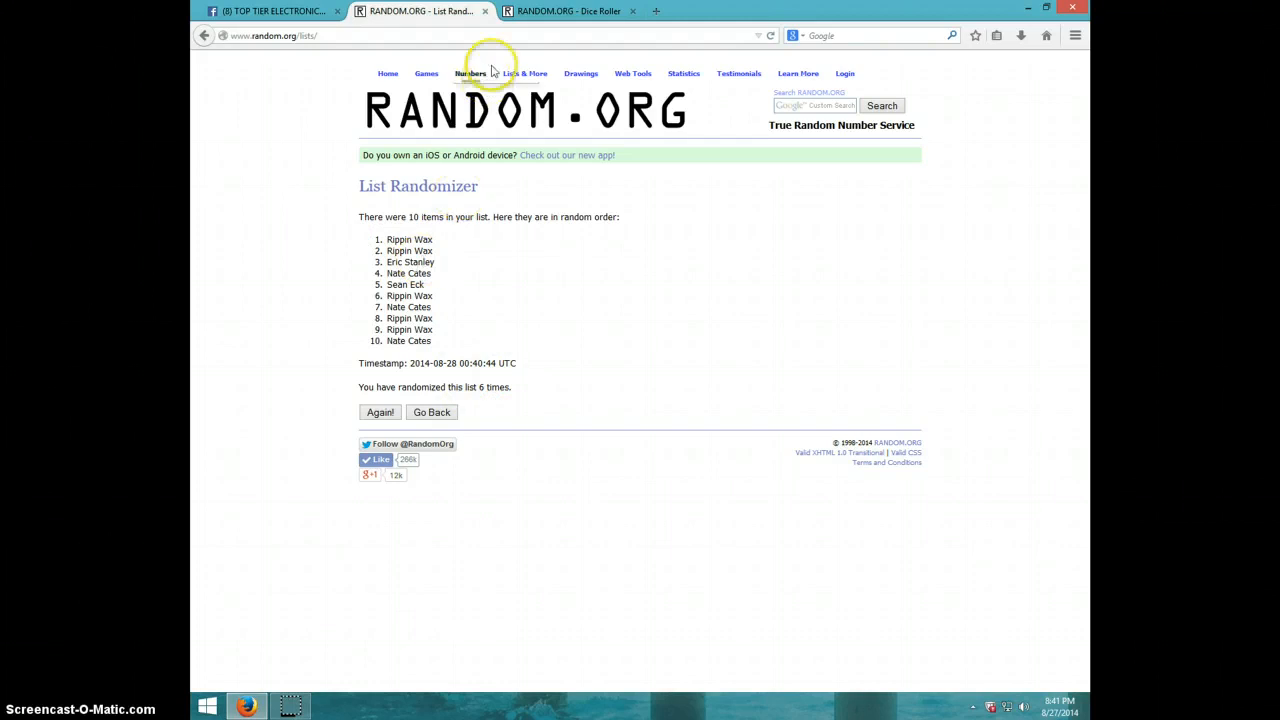
{"action": "left_click", "coordinate": [568, 11]}
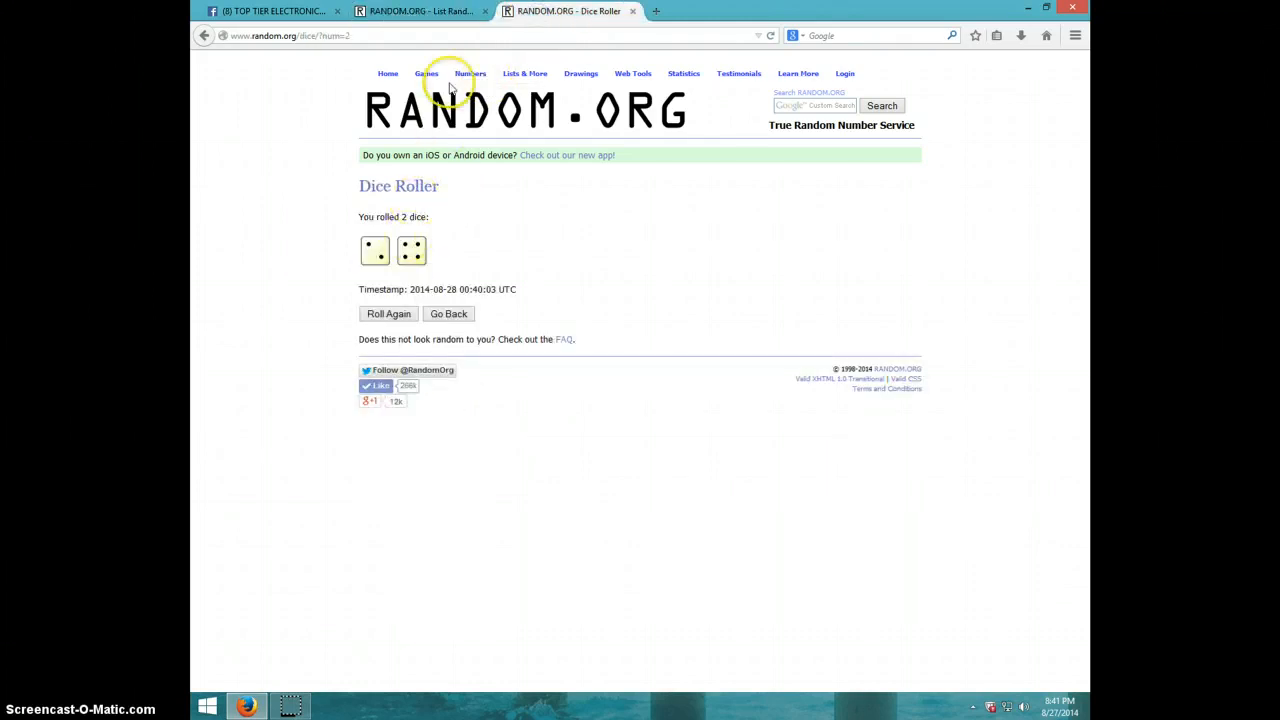
{"action": "left_click", "coordinate": [420, 11]}
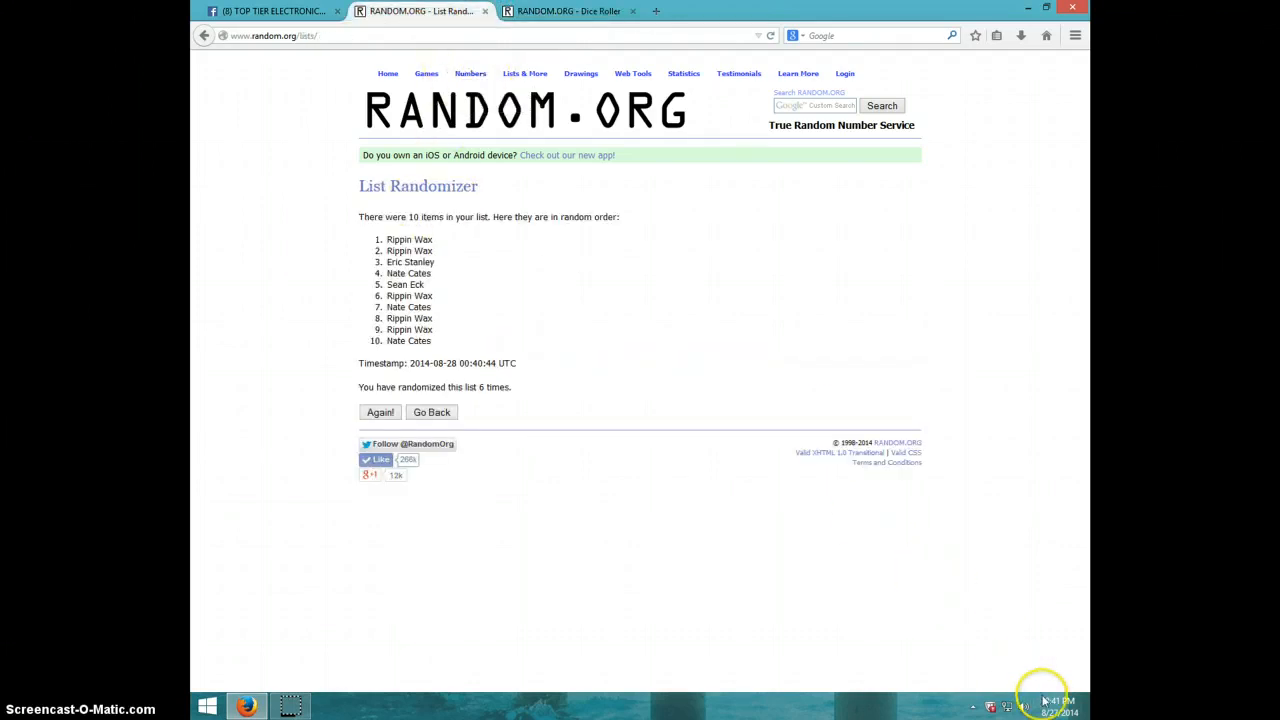
{"action": "left_click", "coordinate": [1058, 705]}
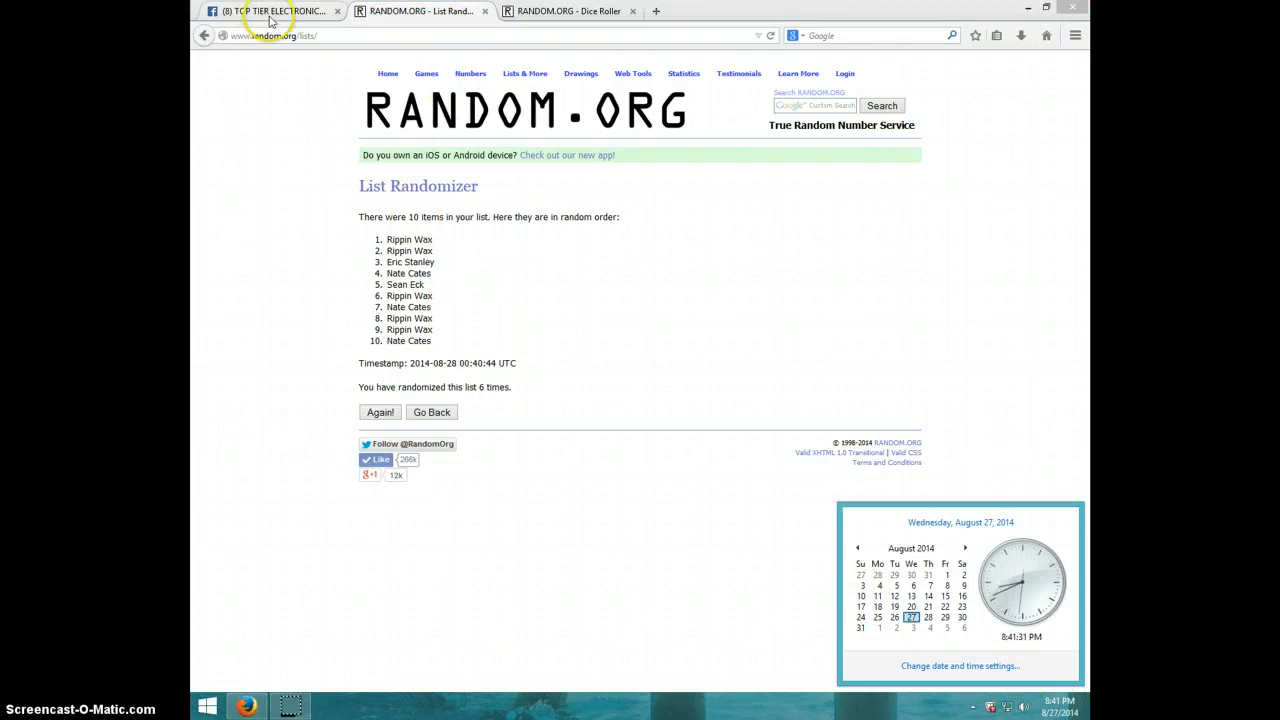
Step: Return to the Facebook raffle thread and check the current date and time
{"action": "left_click", "coordinate": [275, 11]}
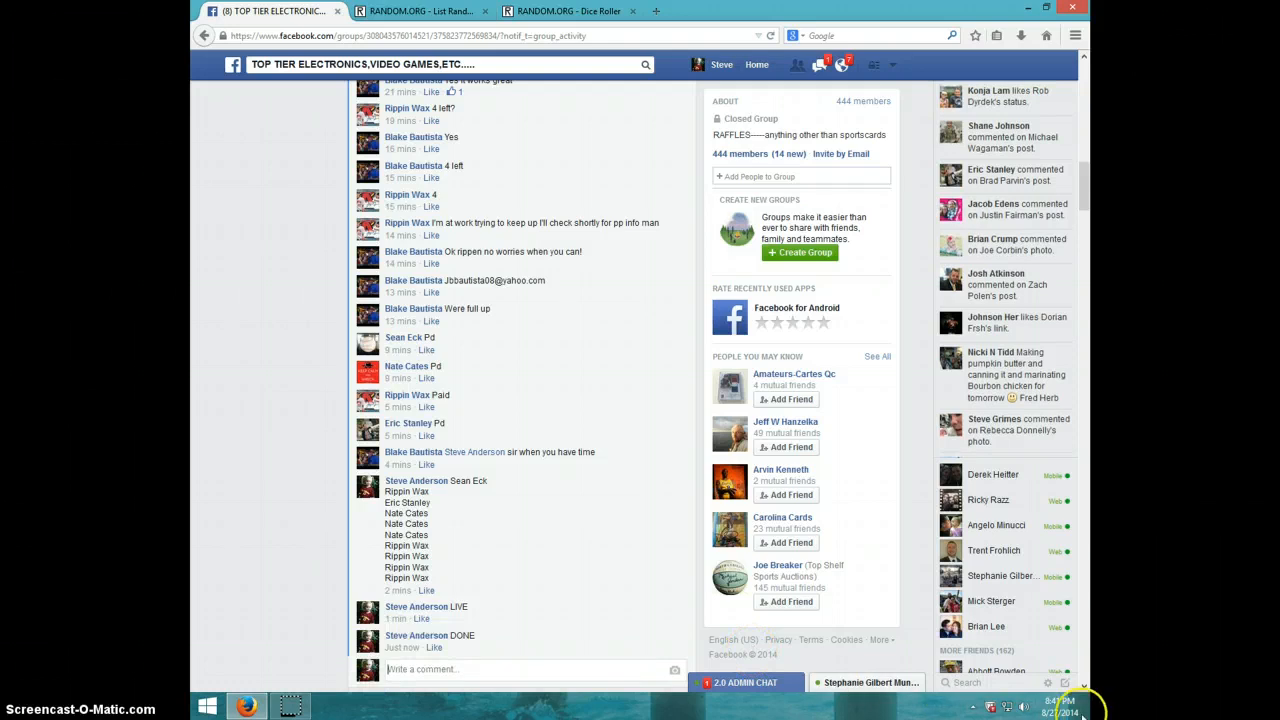
{"action": "left_click", "coordinate": [1050, 712]}
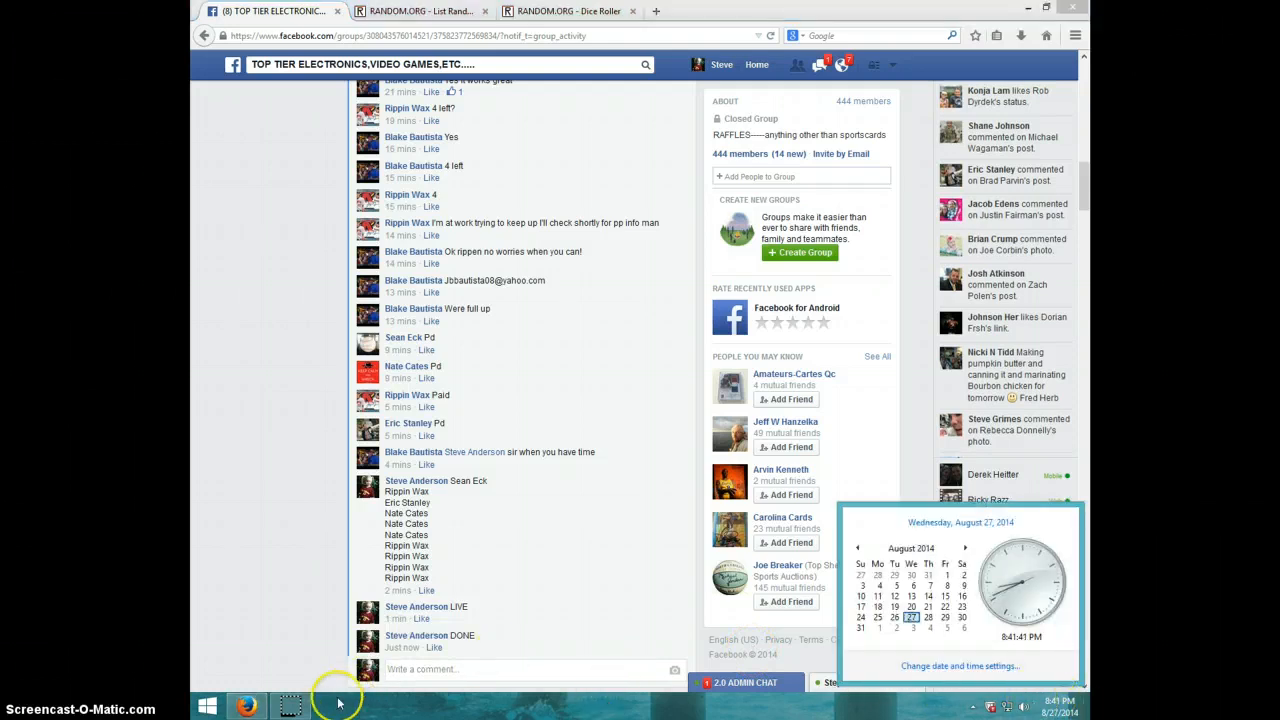